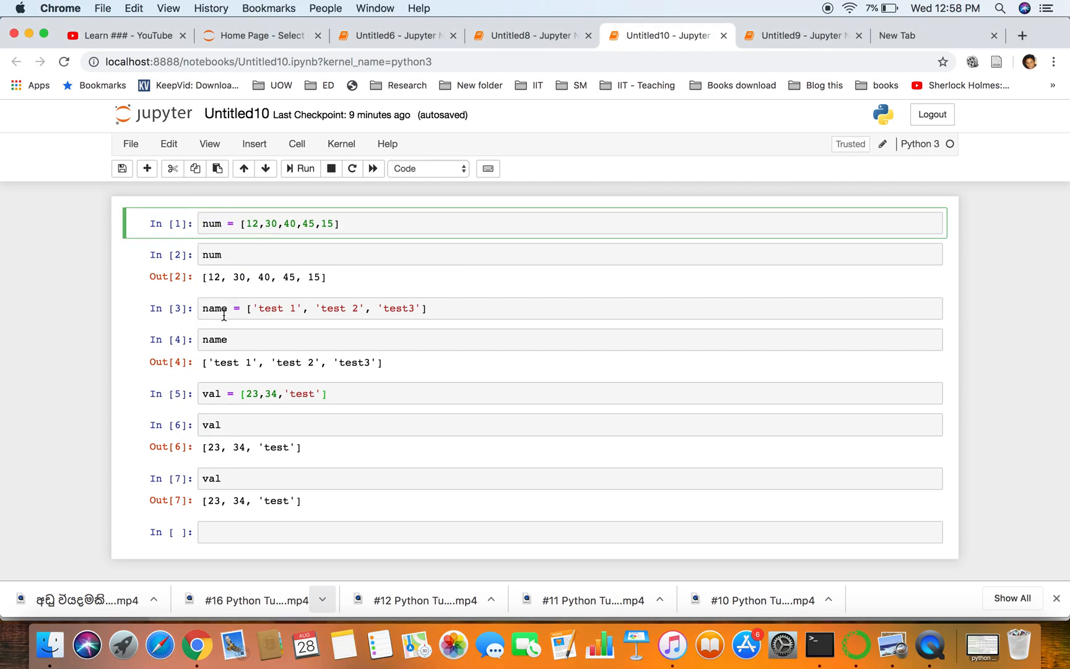
# - Display the num list [12, 30, 40, 45, 15] as a cell output
pyautogui.click(280, 309)
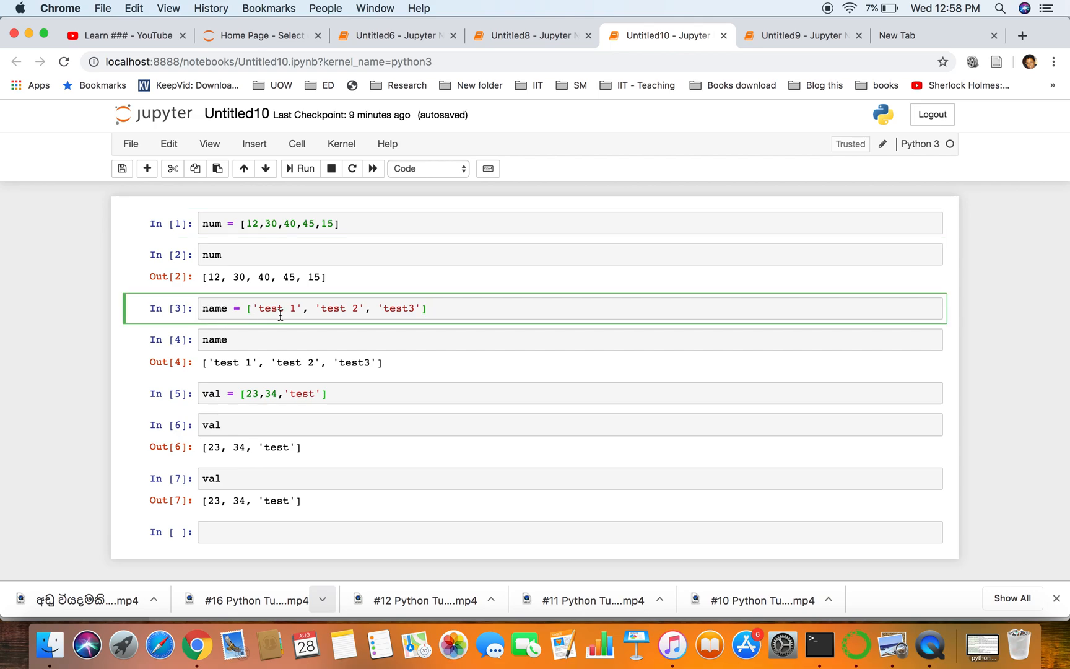
pyautogui.moveTo(250, 398)
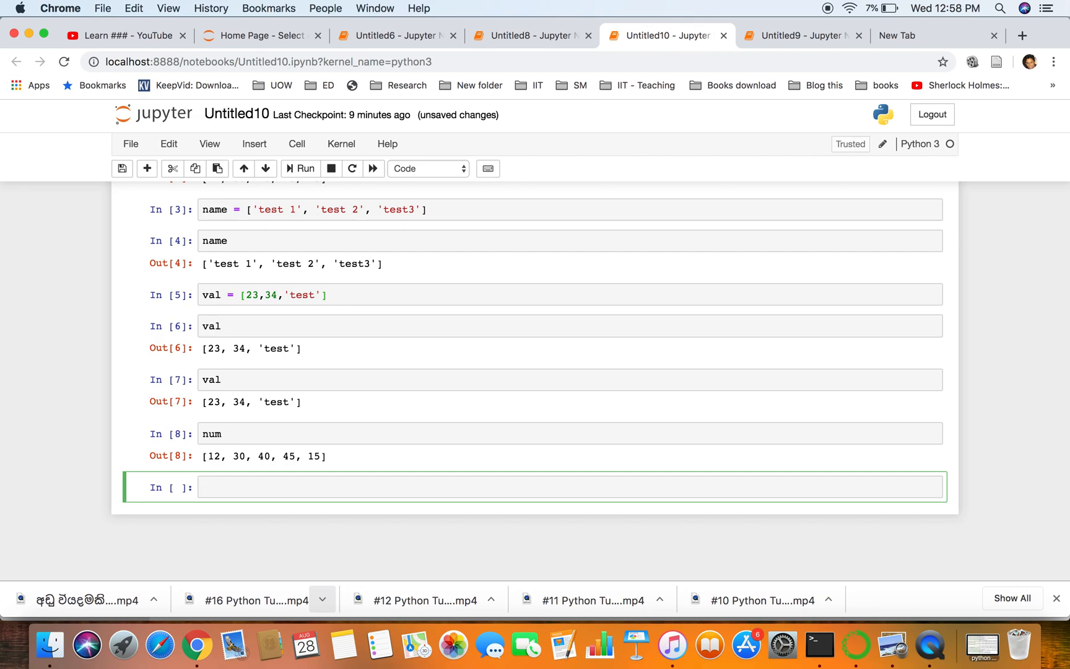
# - Run num.append(99) and redisplay num as [12, 30, 40, 45, 15, 99]
pyautogui.write('num')
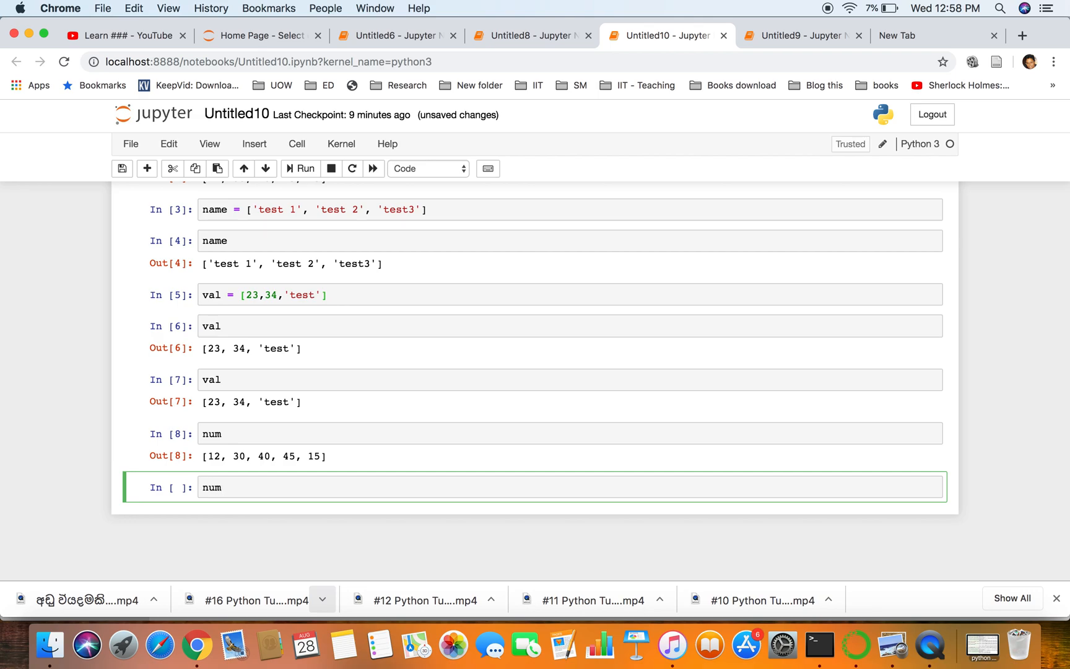
pyautogui.write('.')
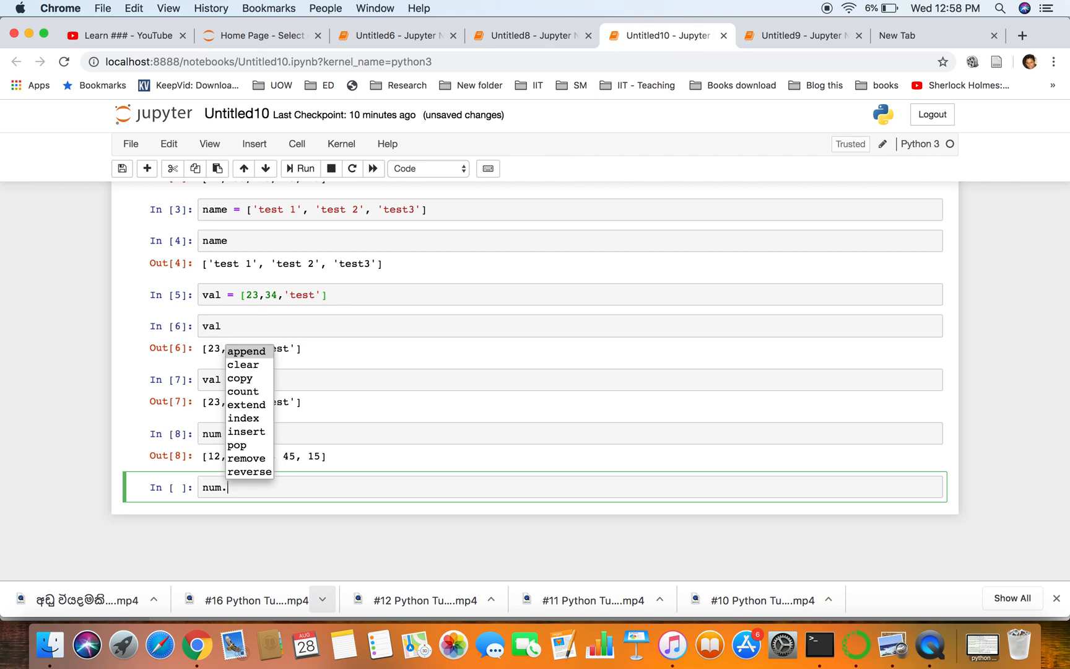
pyautogui.click(247, 350)
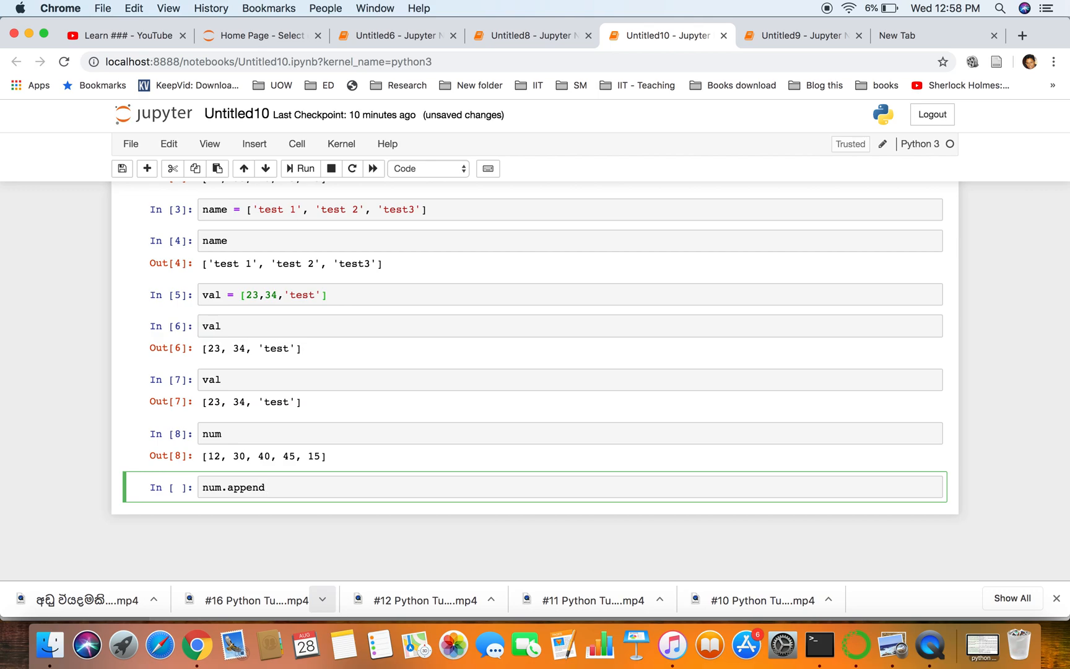
pyautogui.write('()')
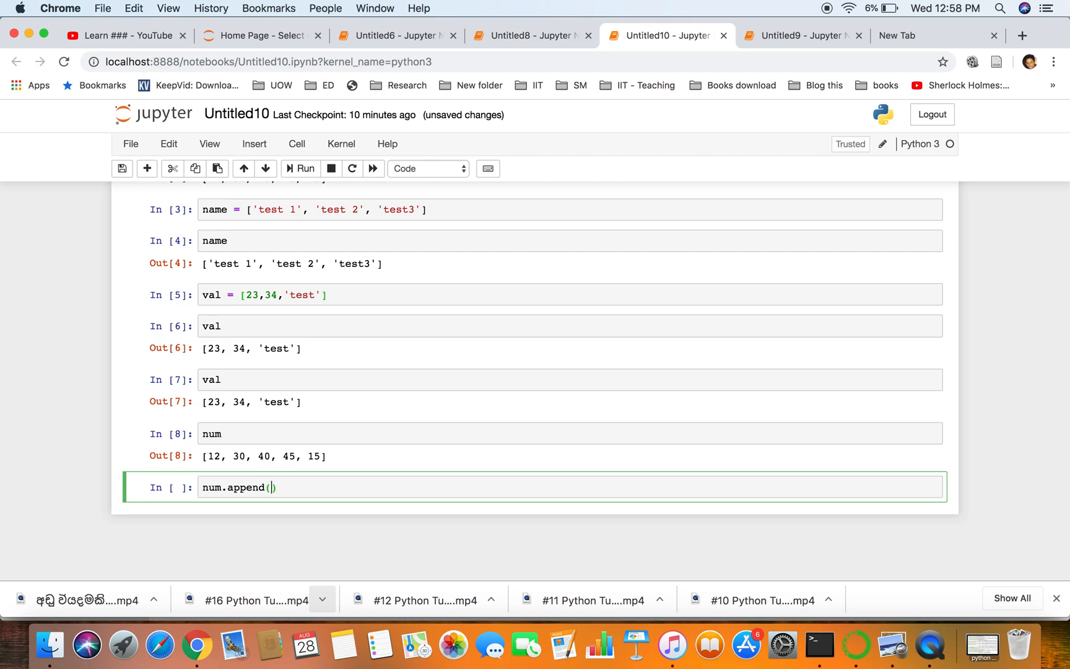
pyautogui.write('9')
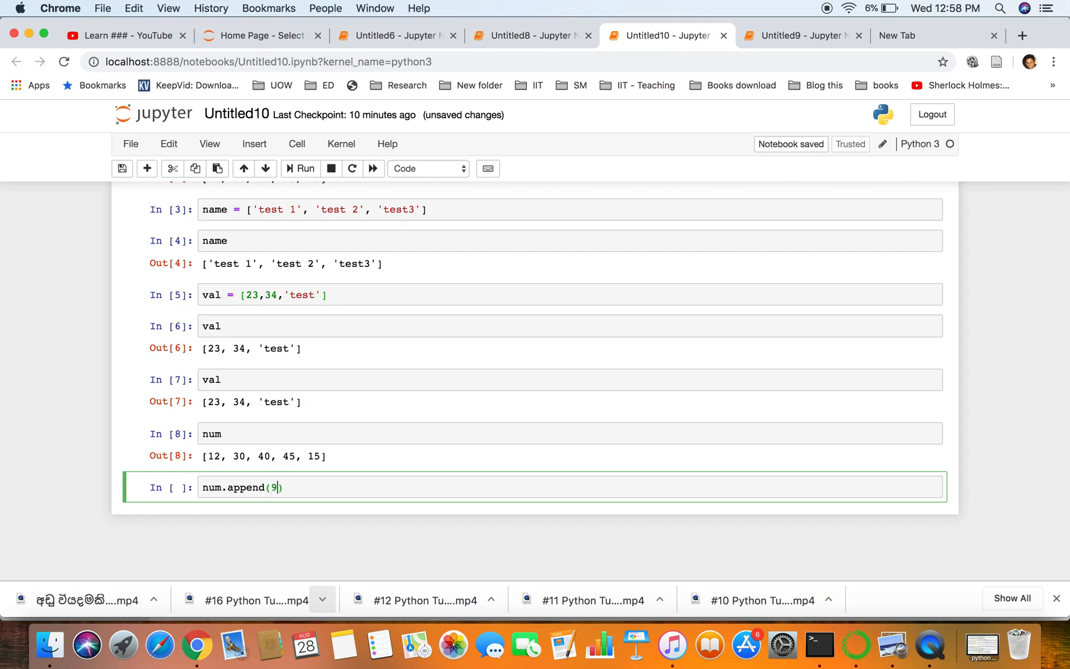
pyautogui.write('9')
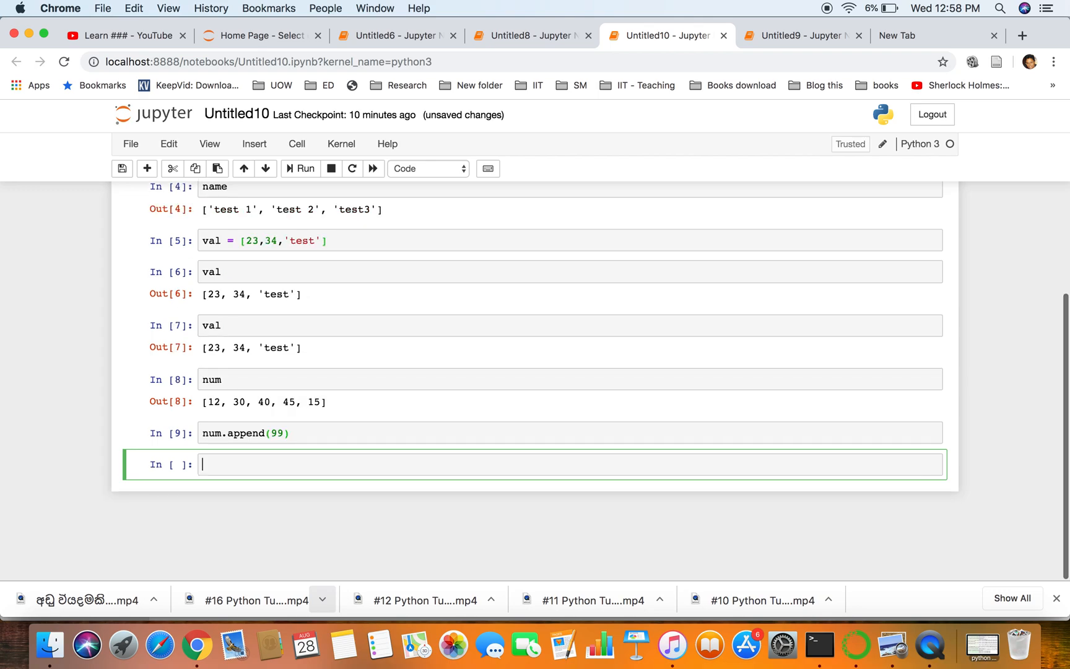
pyautogui.write('num')
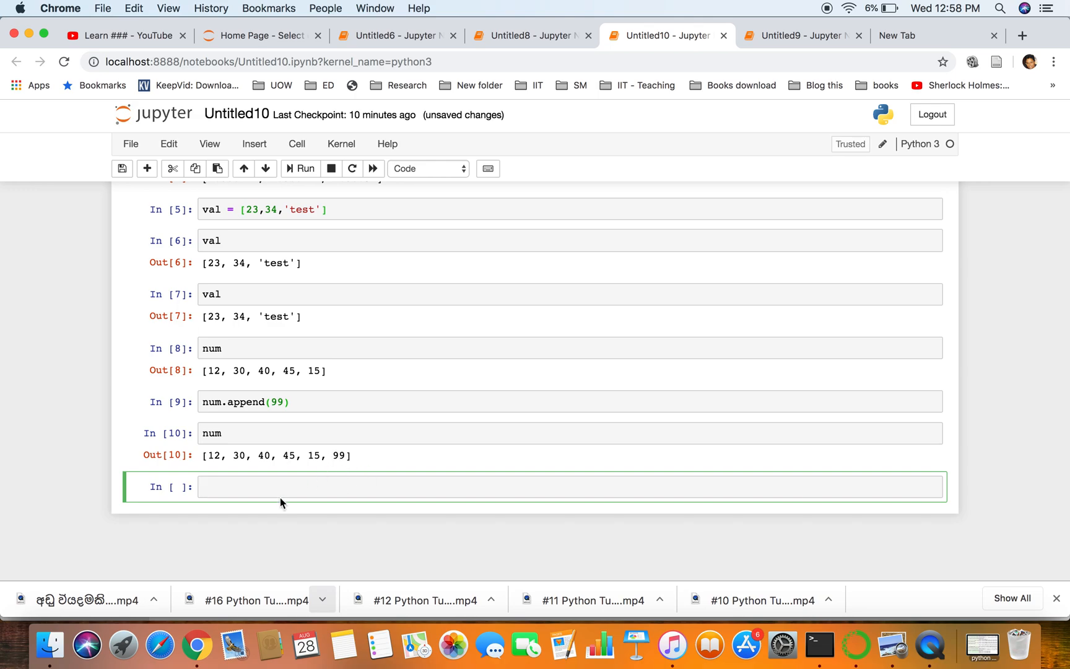
# - Run num.append(10) and redisplay num as [12, 30, 40, 45, 15, 99, 10]
pyautogui.write('num.')
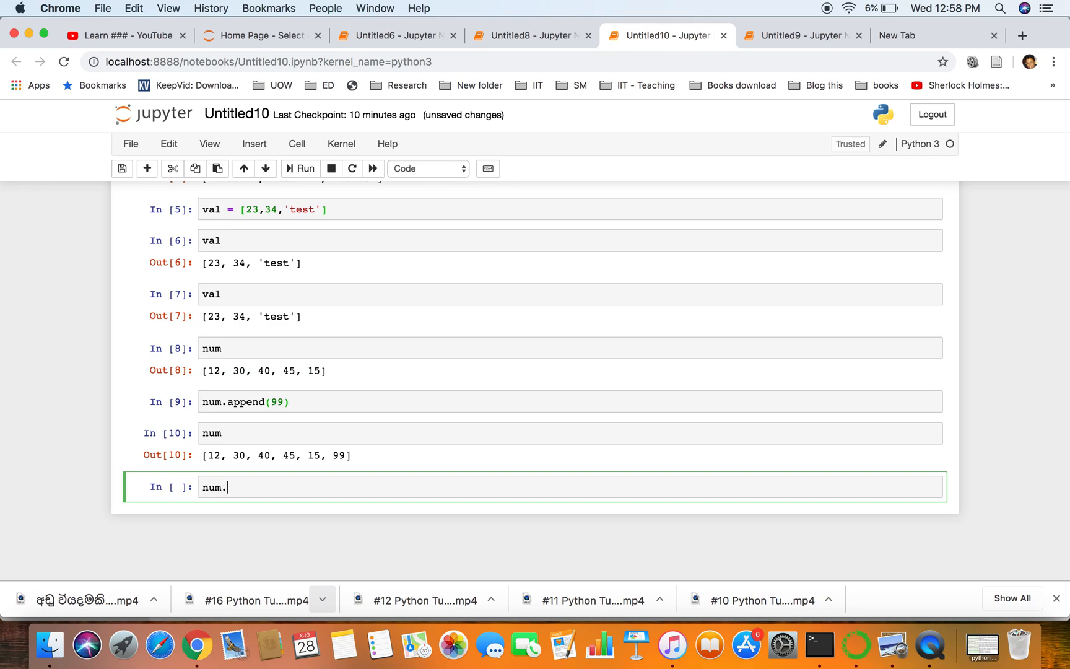
pyautogui.press('Tab')
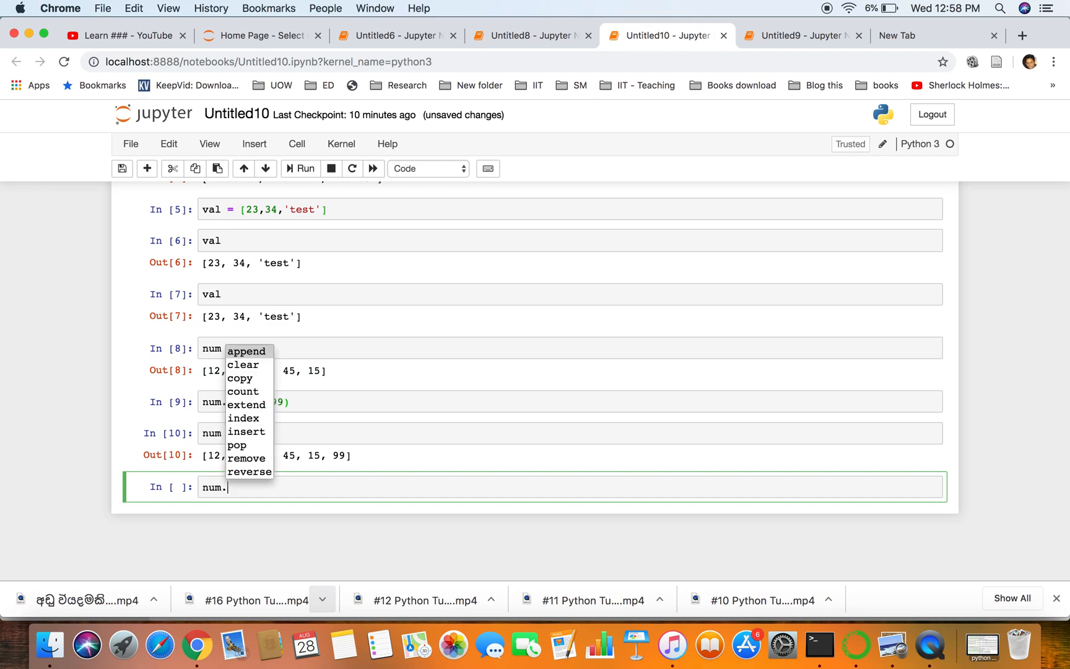
pyautogui.click(247, 350)
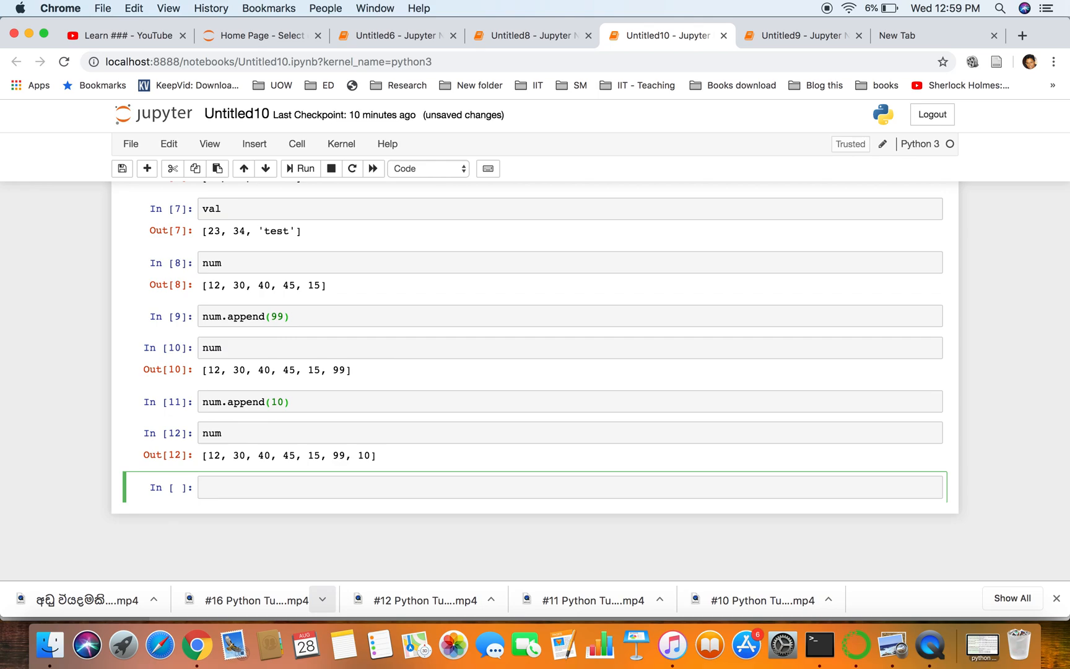
# - Run num.insert(3, 55) and redisplay num as [12, 30, 40, 55, 45, 15, 99, 10]
pyautogui.write('num.')
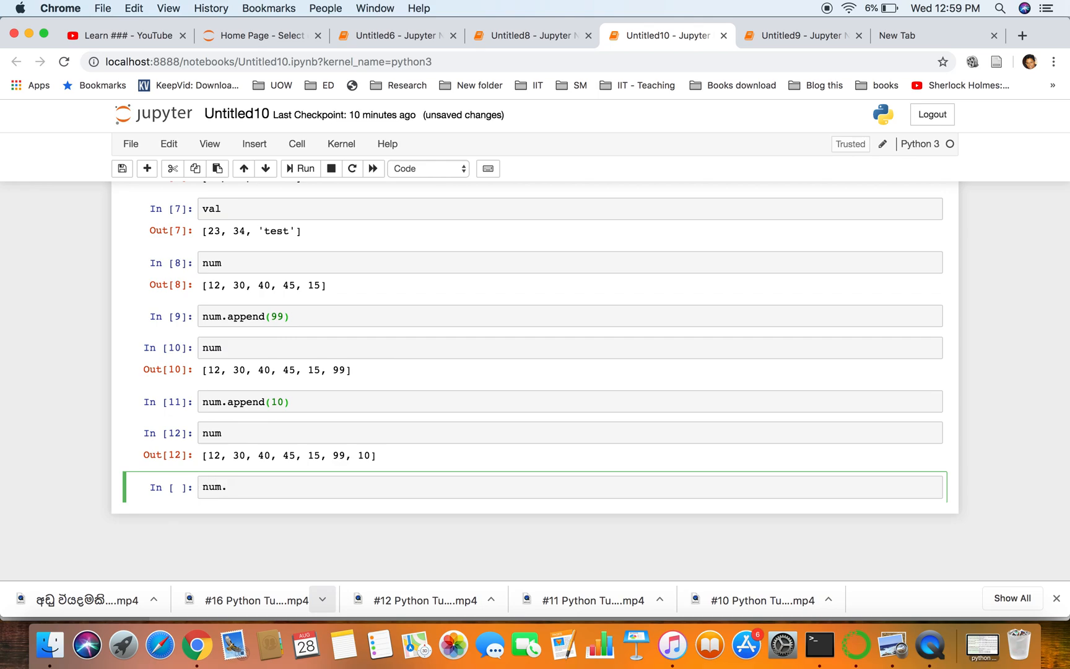
pyautogui.write('i')
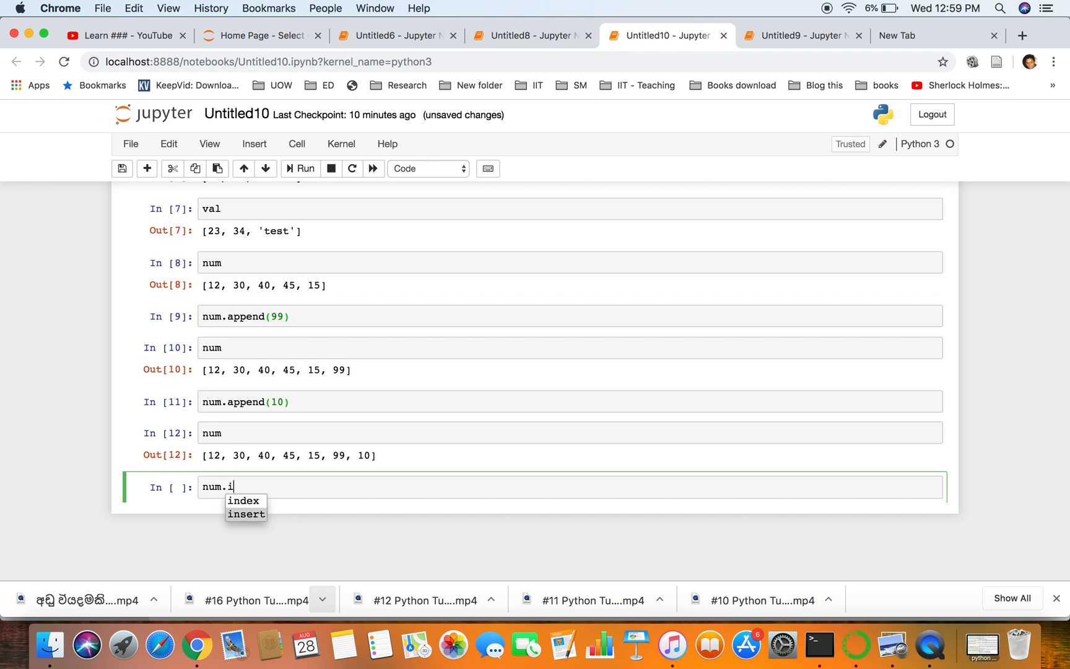
pyautogui.click(246, 514)
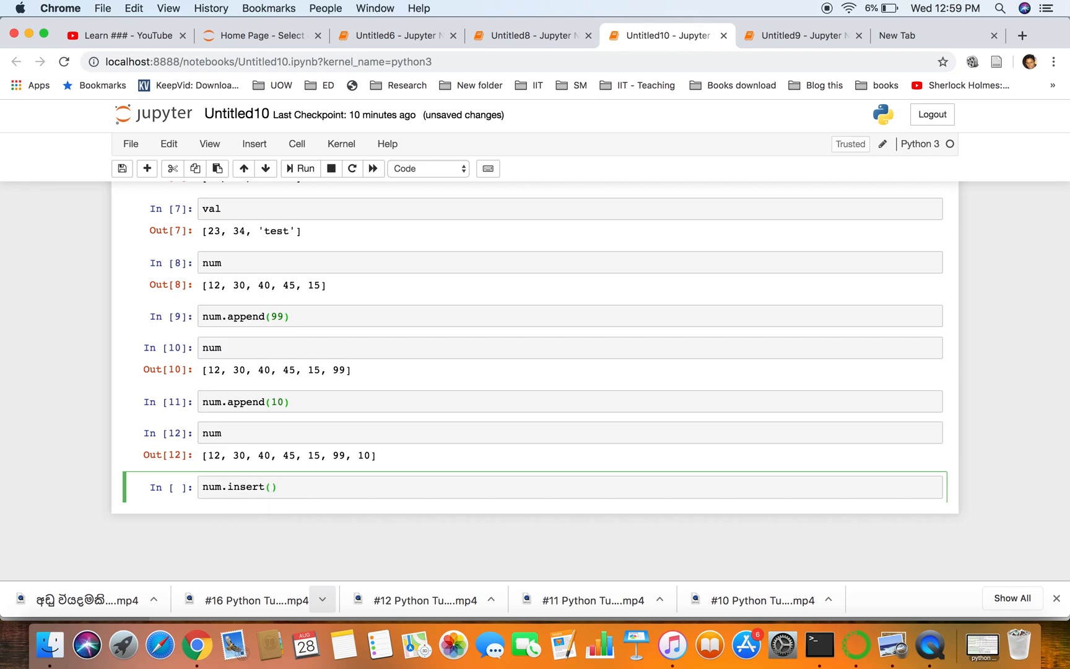
pyautogui.write('3')
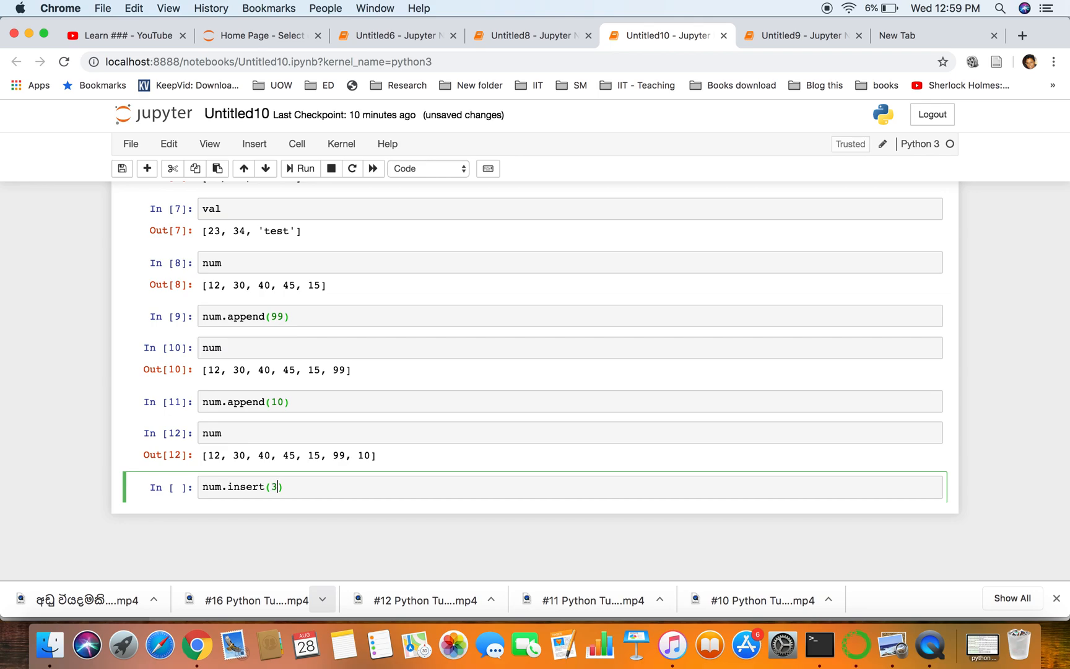
pyautogui.write(',')
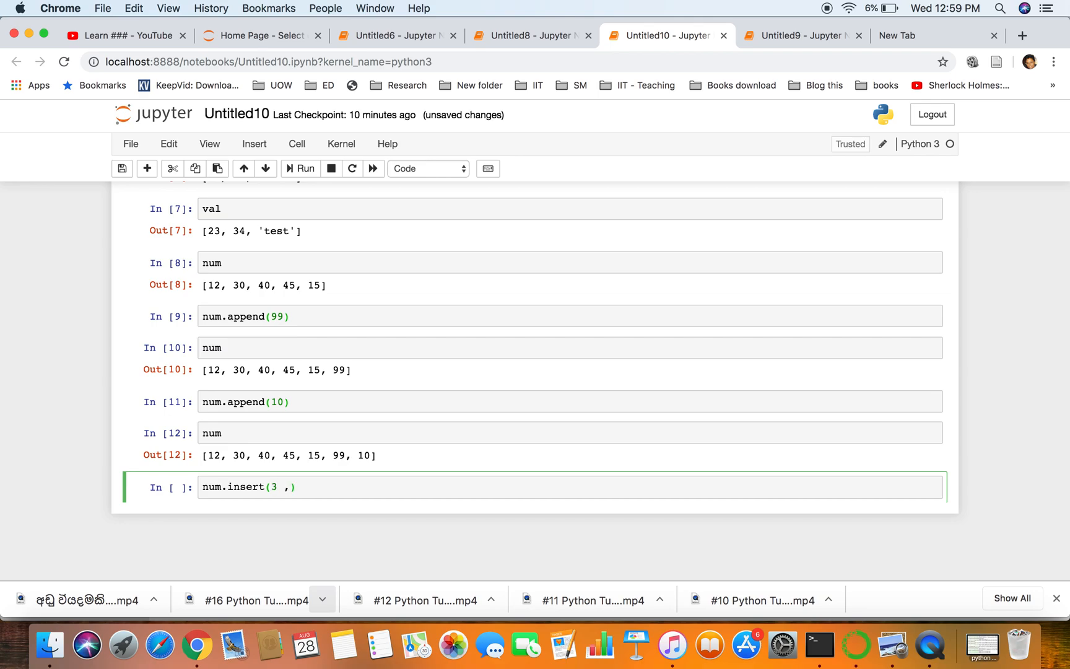
pyautogui.write('55')
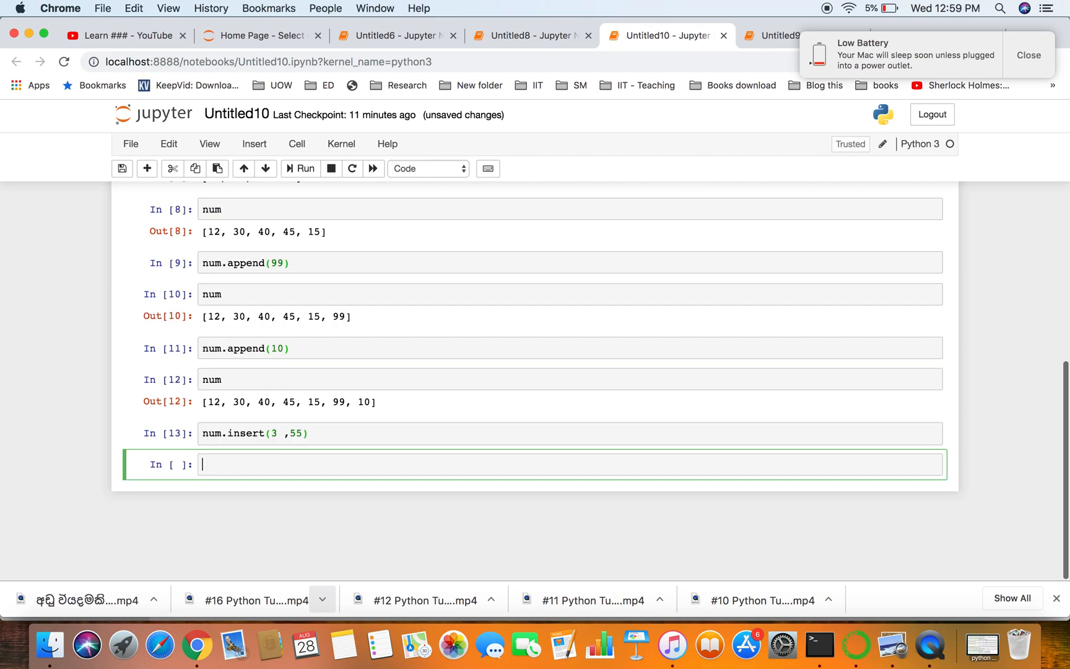
pyautogui.write('num')
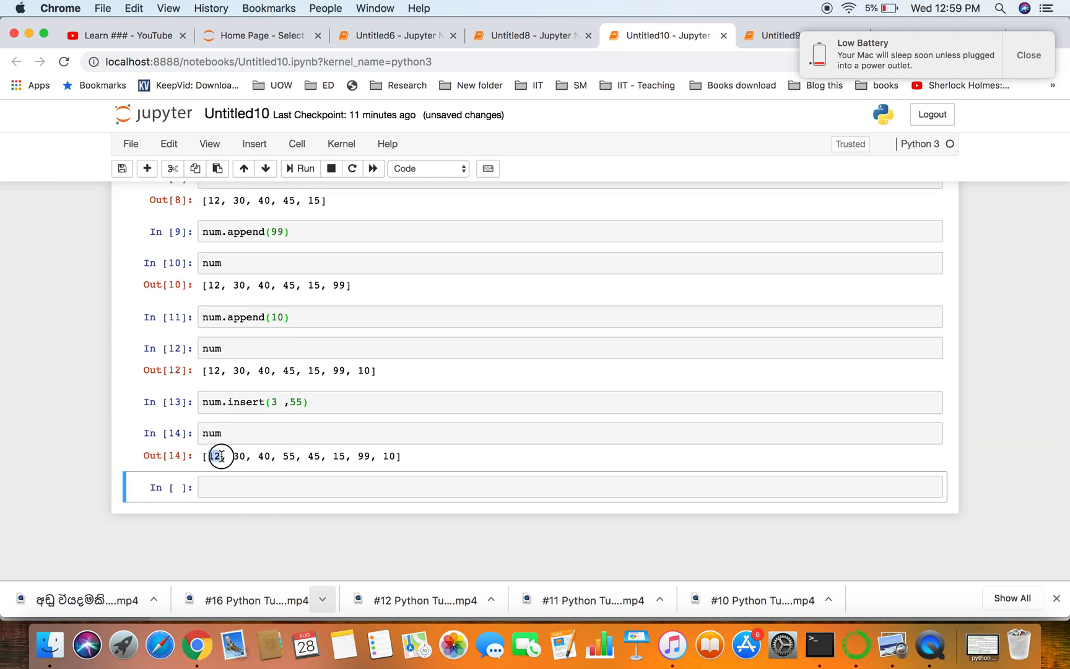
pyautogui.doubleClick(240, 456)
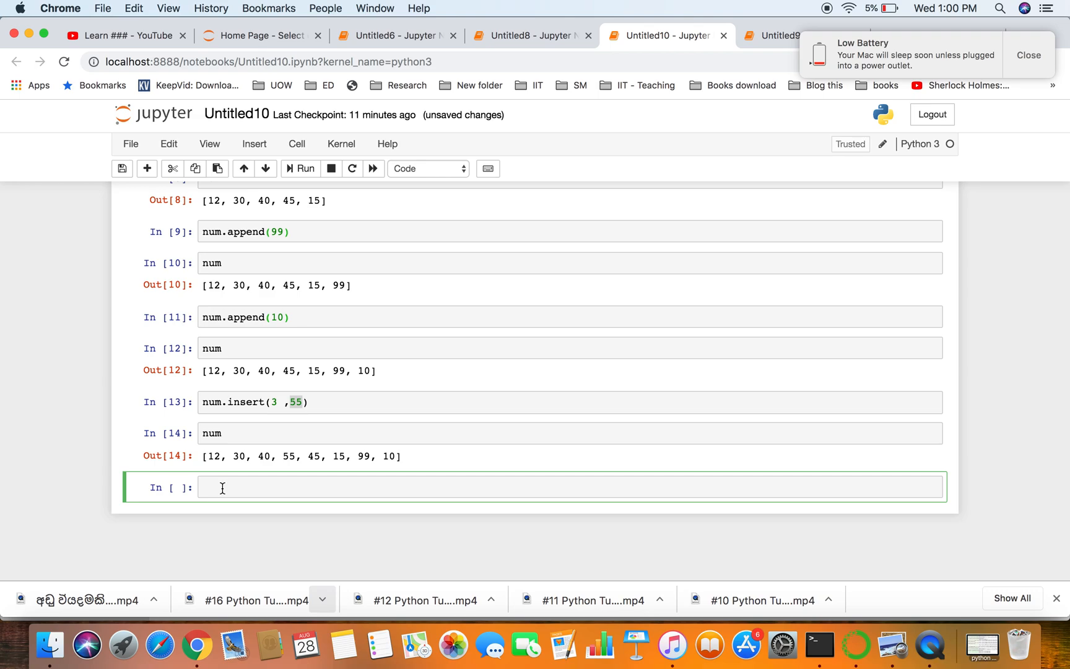
# - Run num.remove(30) and redisplay num as [12, 40, 55, 45, 15, 99, 10]
pyautogui.write('num.remove')
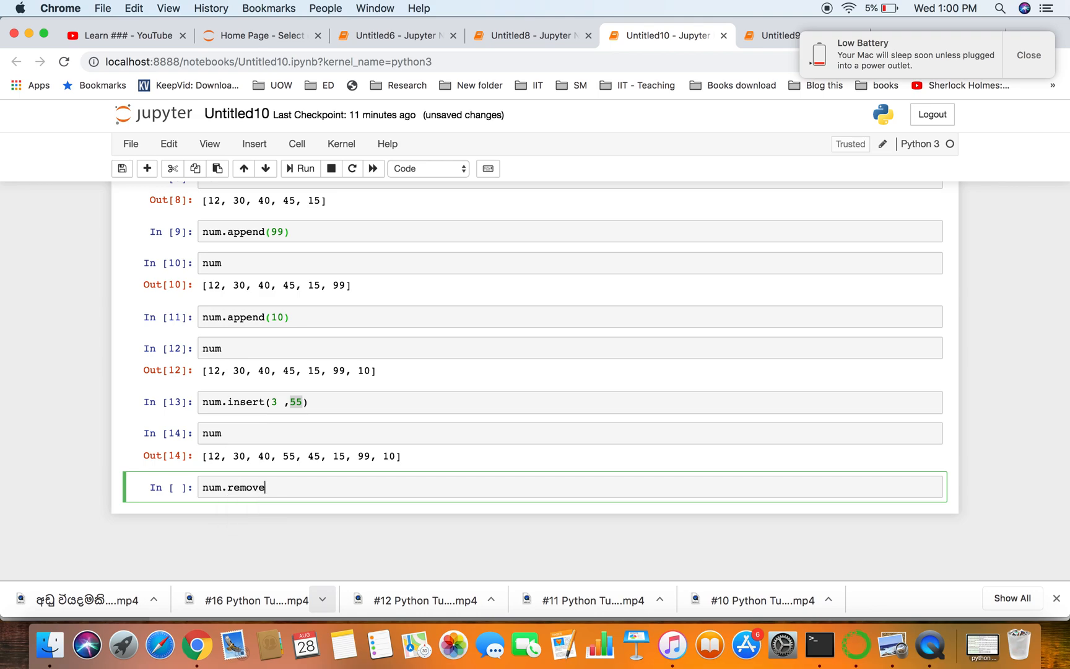
pyautogui.write('()')
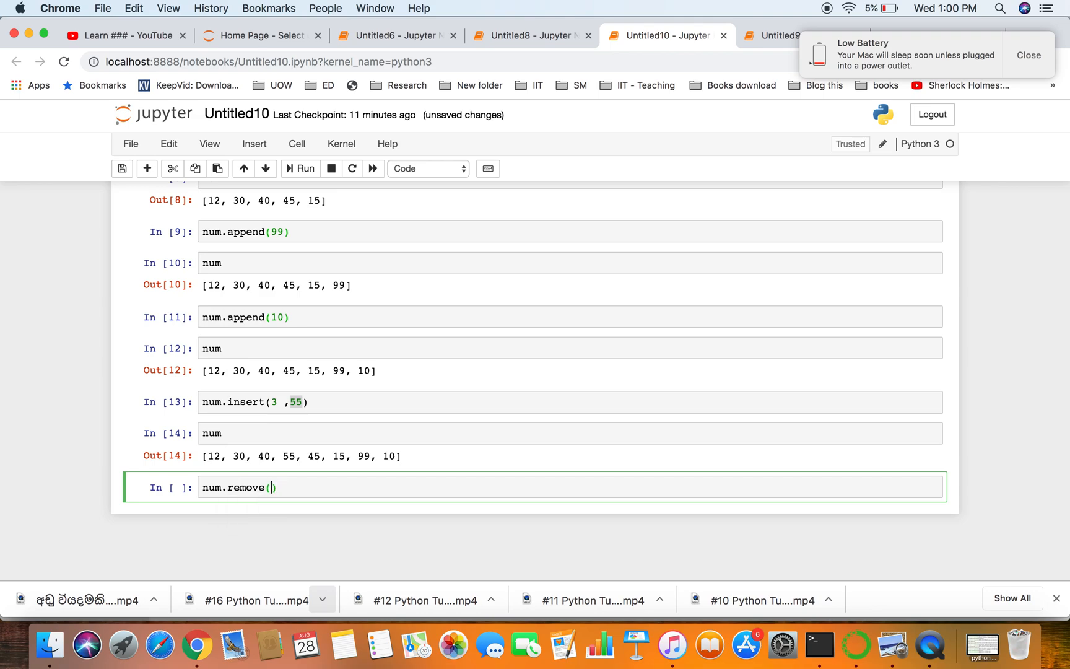
pyautogui.write('30')
pyautogui.write('num')
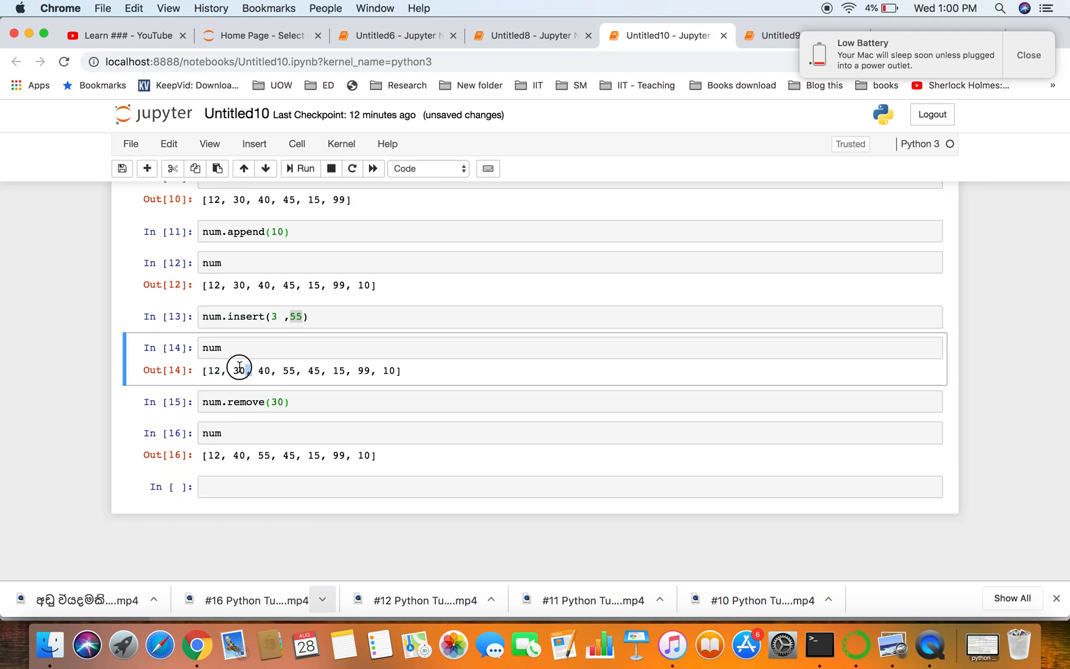
pyautogui.doubleClick(238, 371)
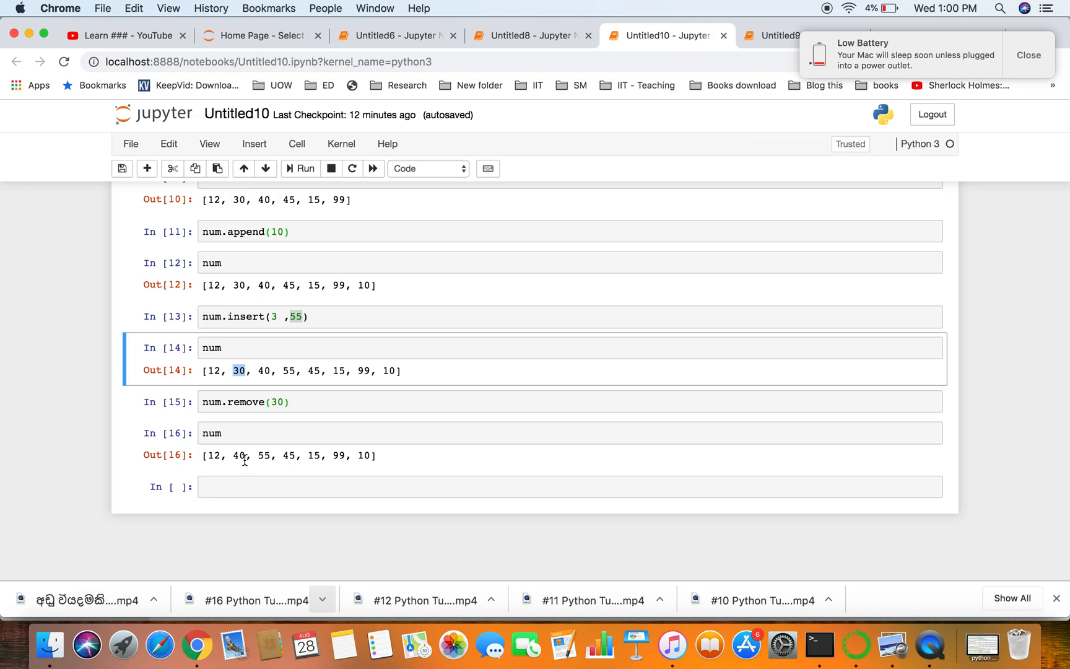
pyautogui.moveTo(272, 477)
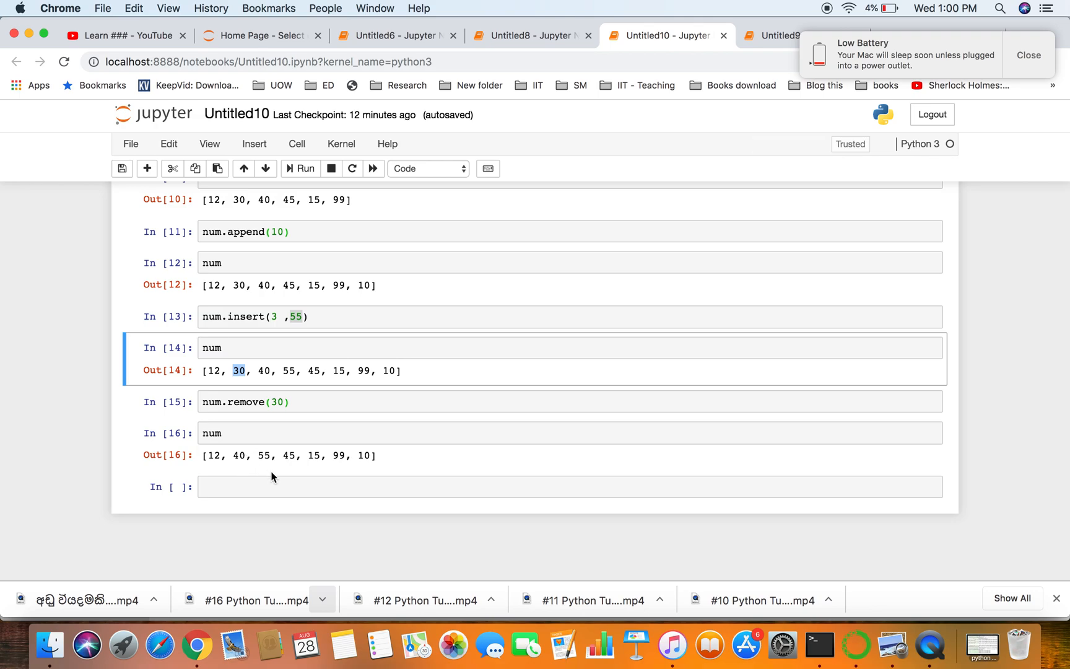